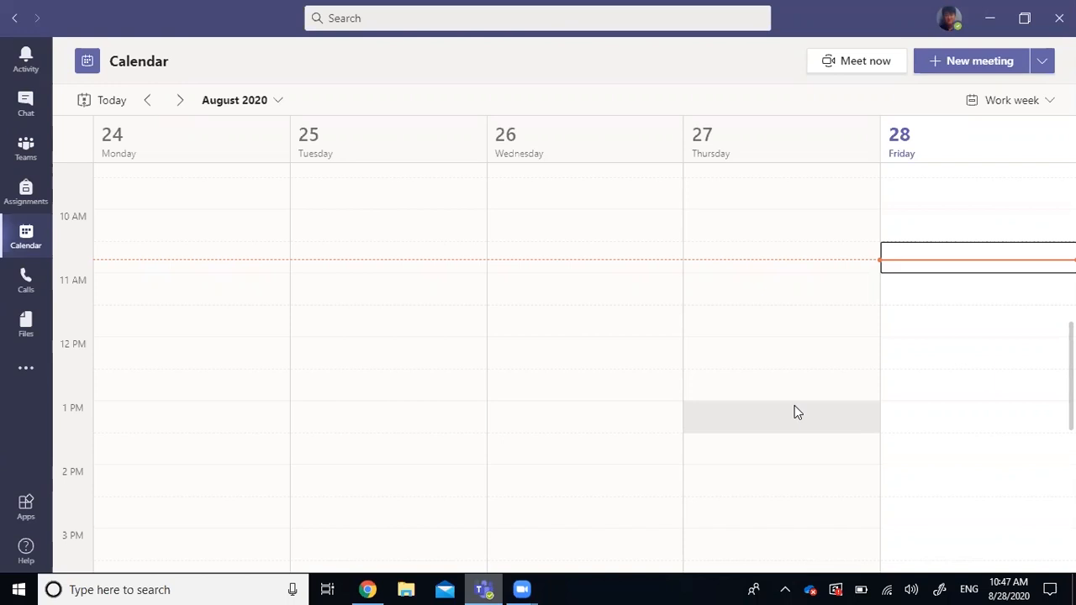
mouse_move(562, 456)
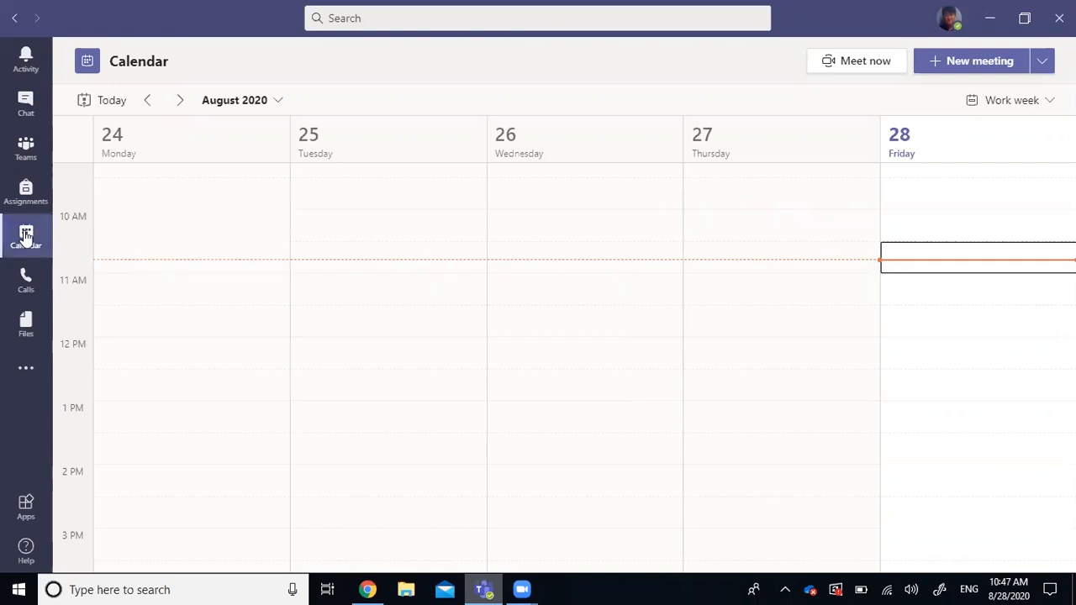
mouse_move(21, 57)
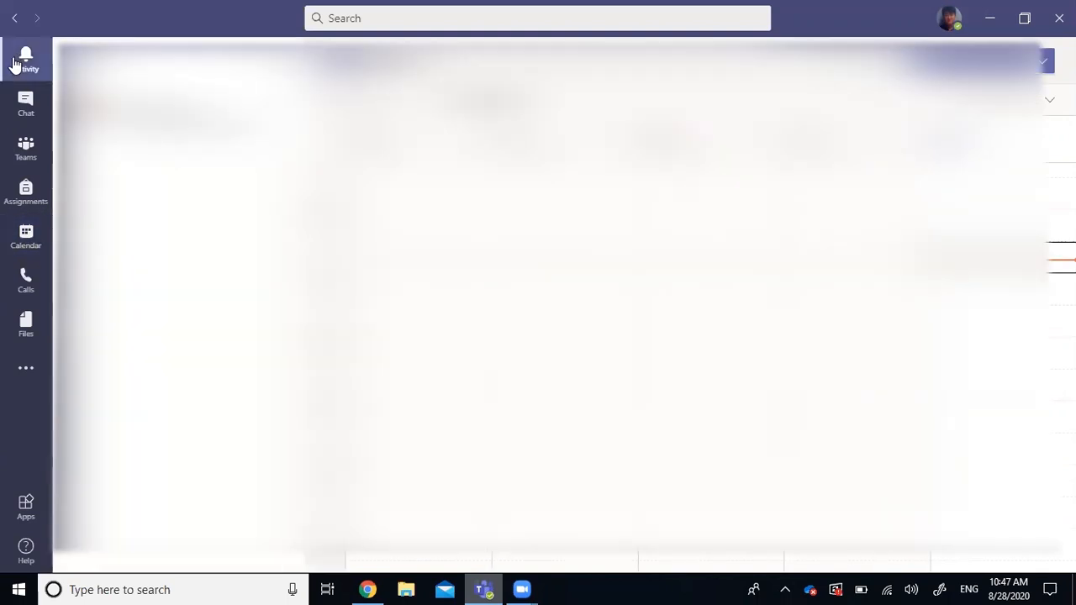
Leave the Teams calendar by opening the Activity feed.
click(25, 149)
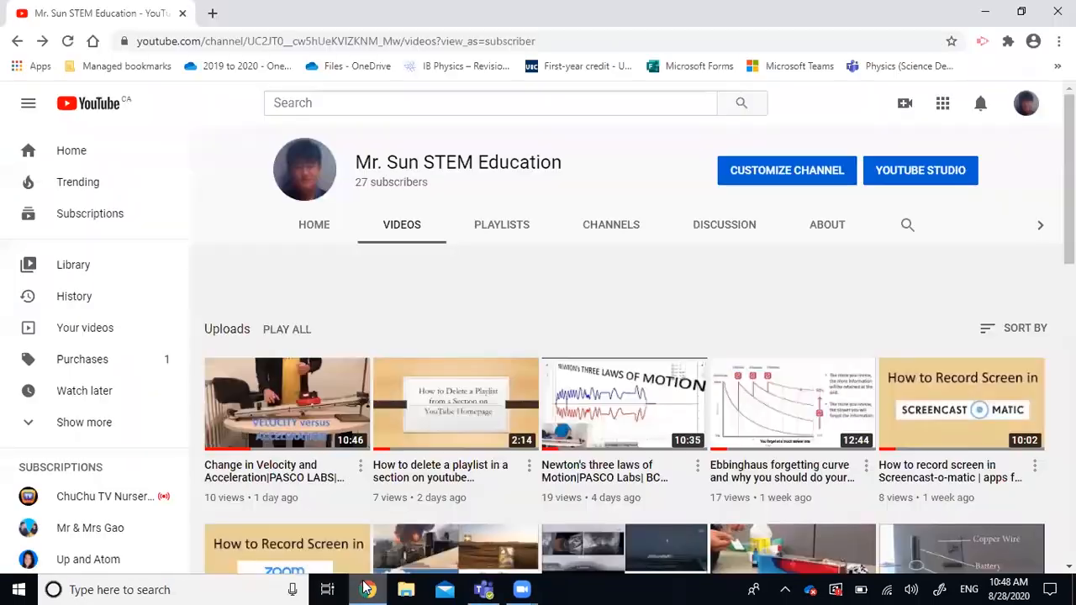
Open the Physics (Science Department) team bookmark in a new Chrome tab.
click(212, 13)
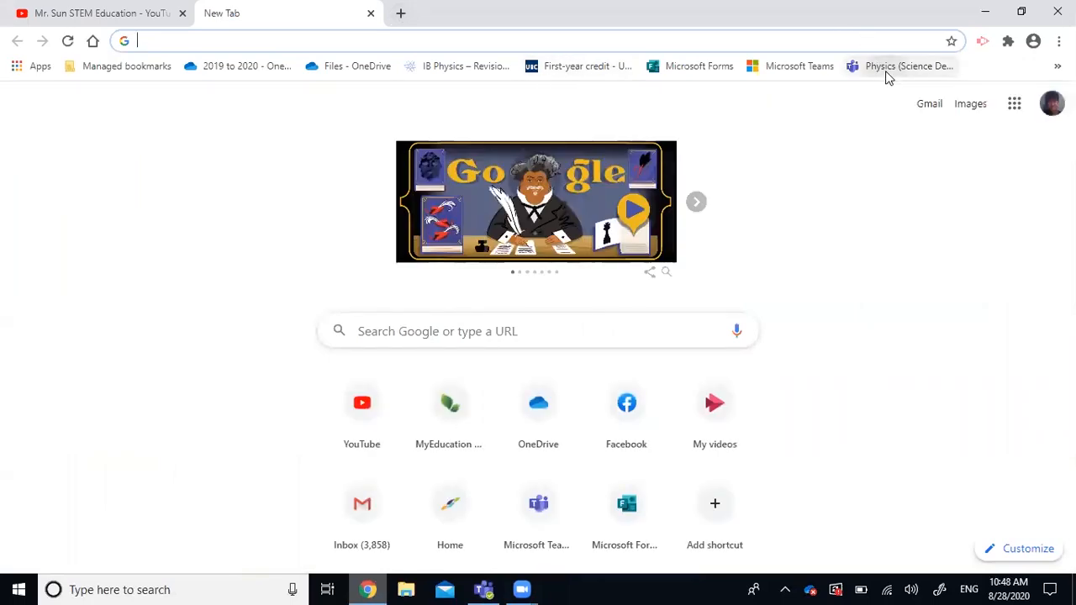
click(908, 65)
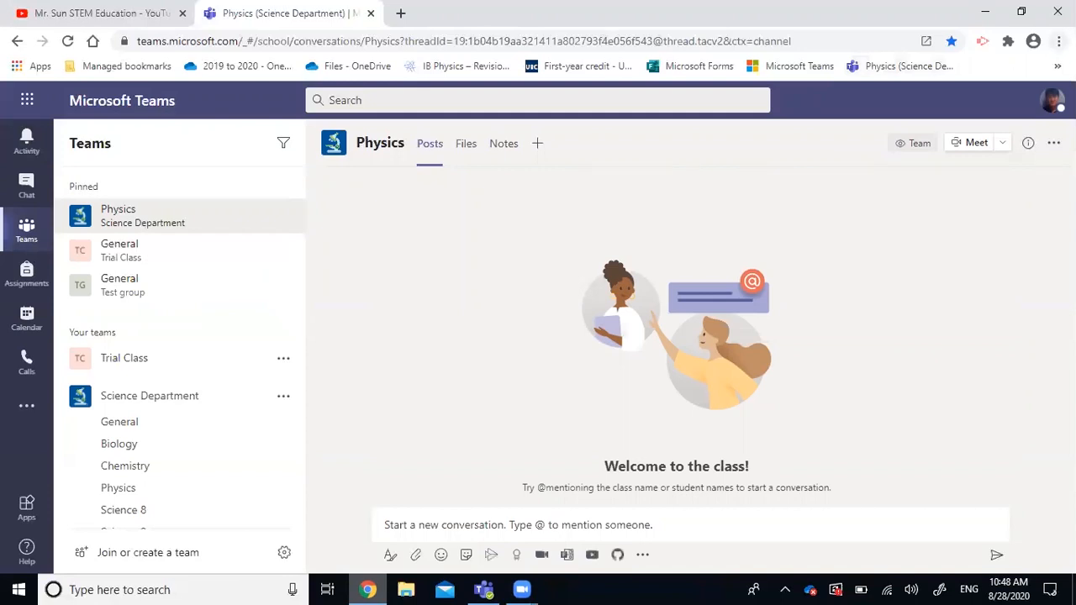
Create a Physics team shortcut from Chrome's More tools, set to open as a window.
click(1059, 40)
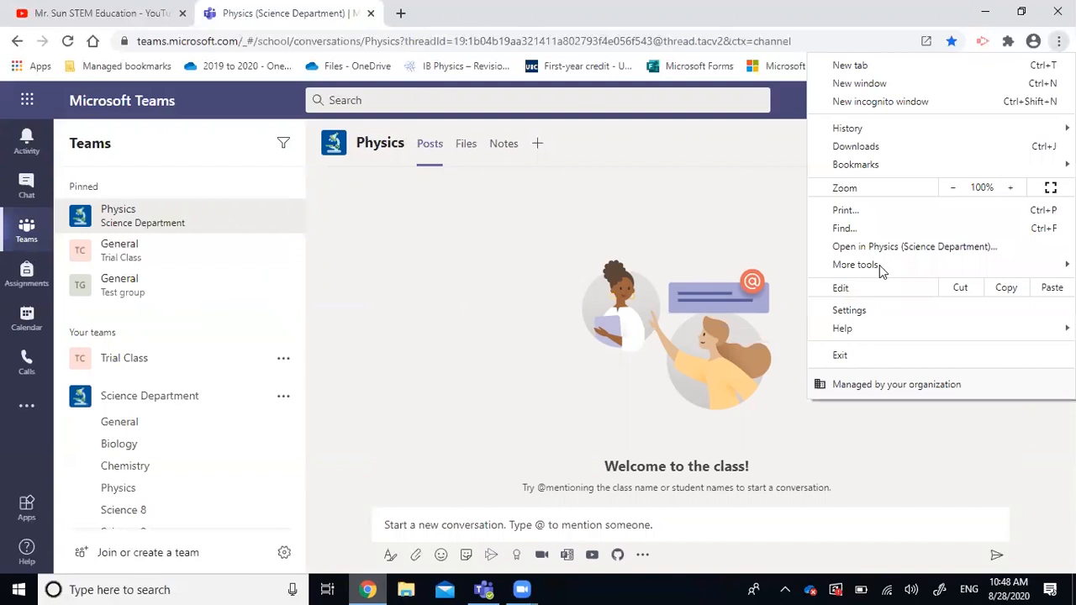
click(856, 264)
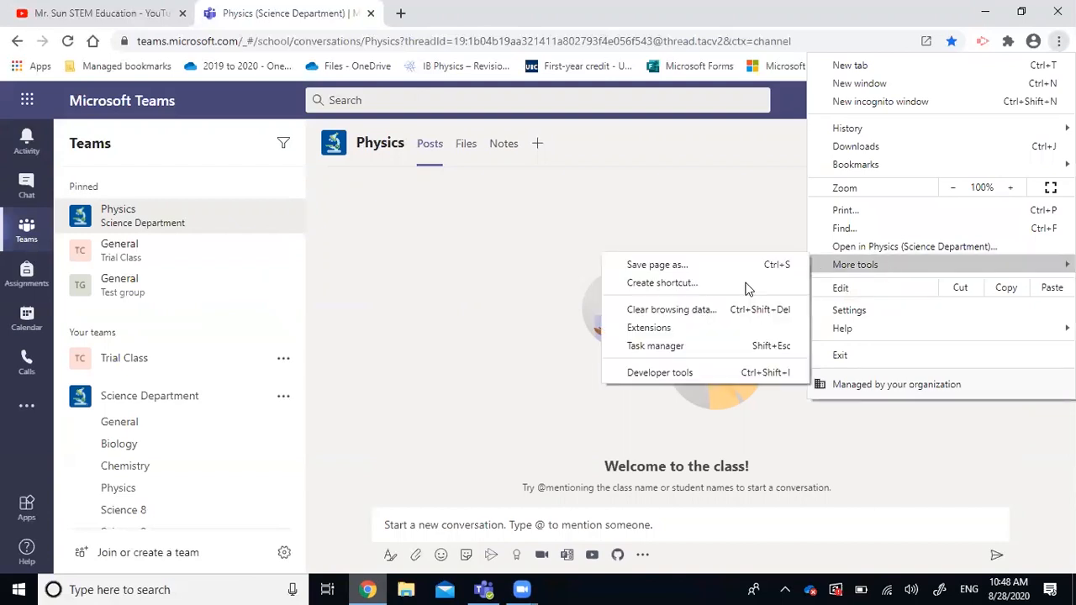
click(662, 283)
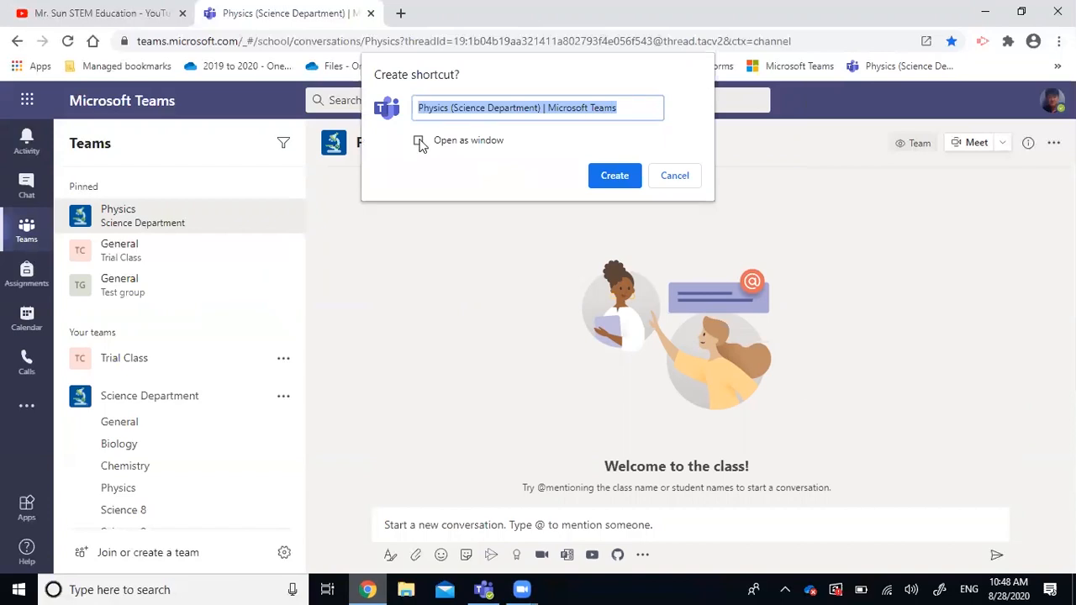
click(418, 140)
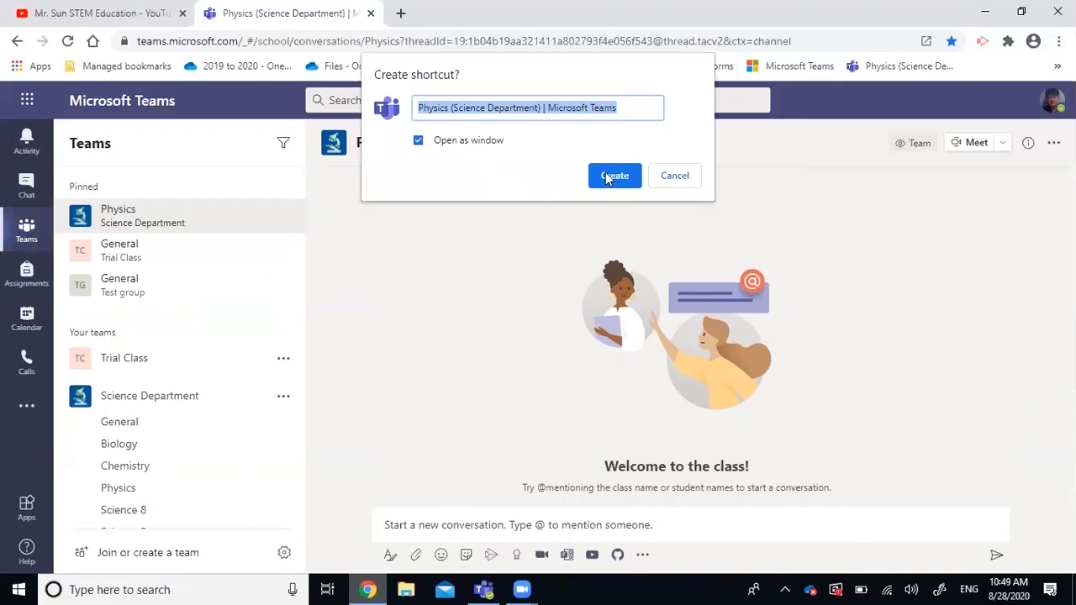
click(614, 176)
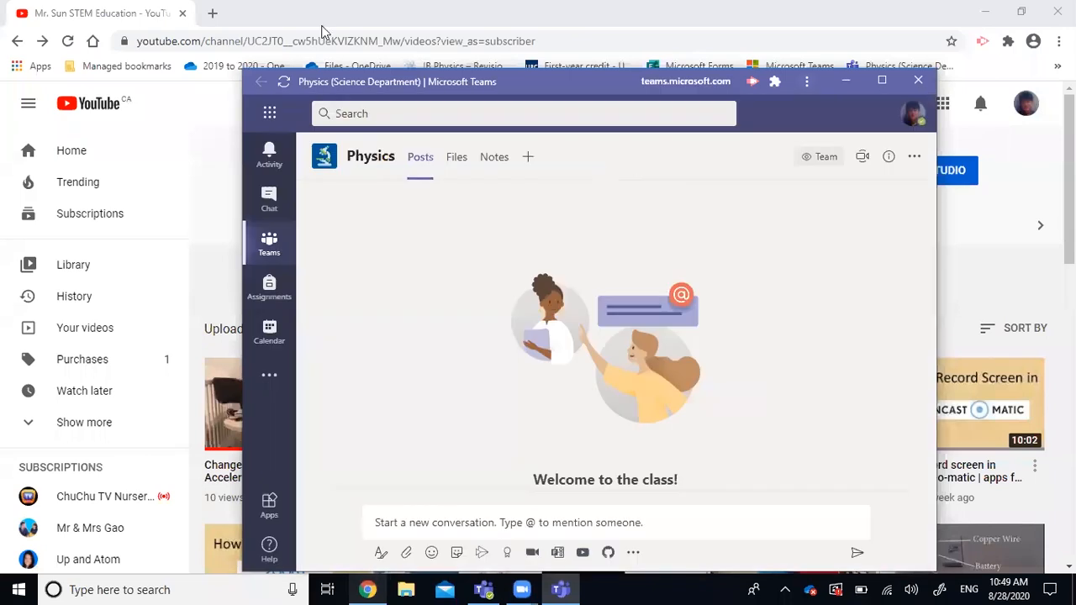
mouse_move(994, 17)
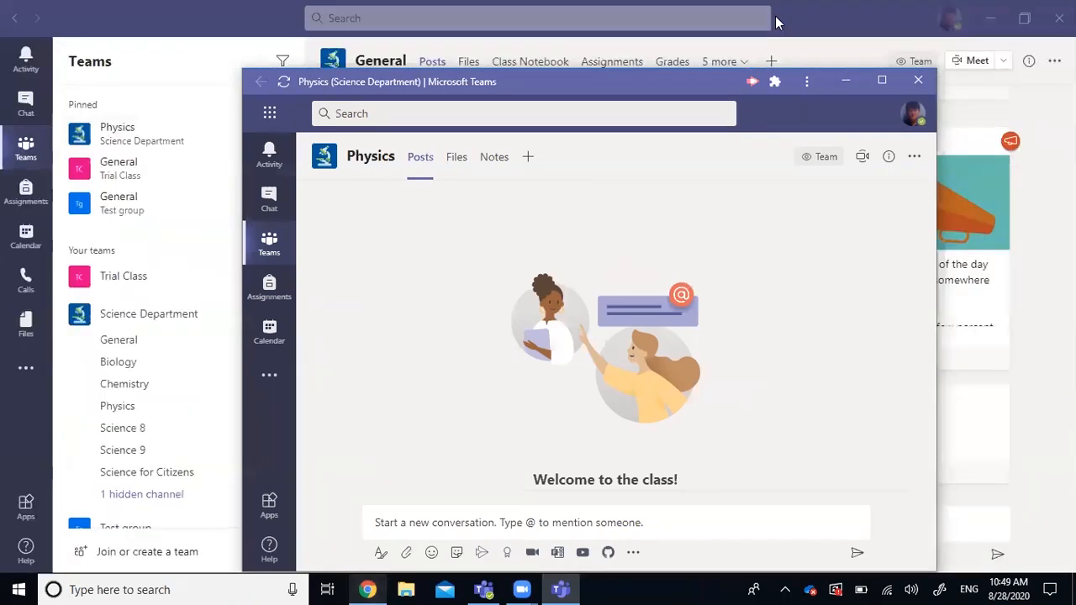
mouse_move(828, 19)
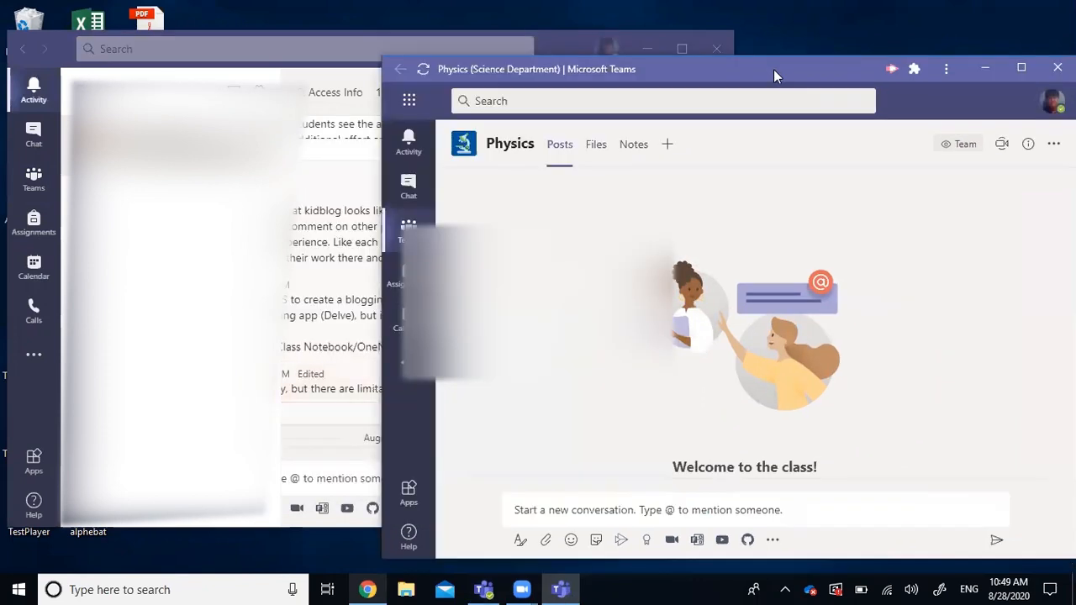
Move the standalone Physics window slightly lower, in front of the Teams desktop app.
drag(774, 75, 730, 95)
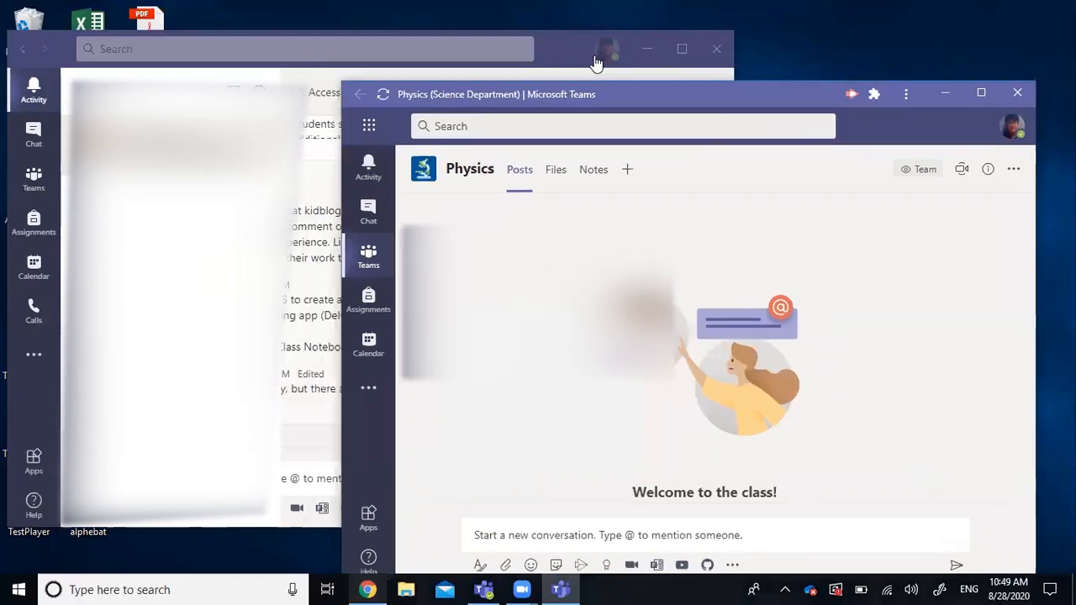
Minimise the main Teams app and close the standalone Physics window.
click(716, 49)
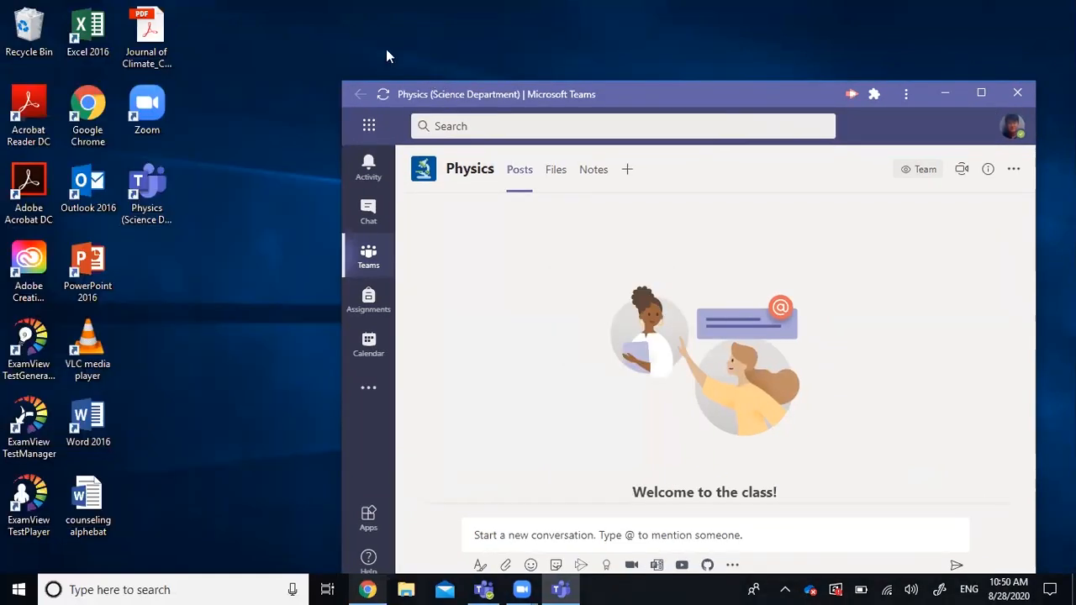
mouse_move(125, 187)
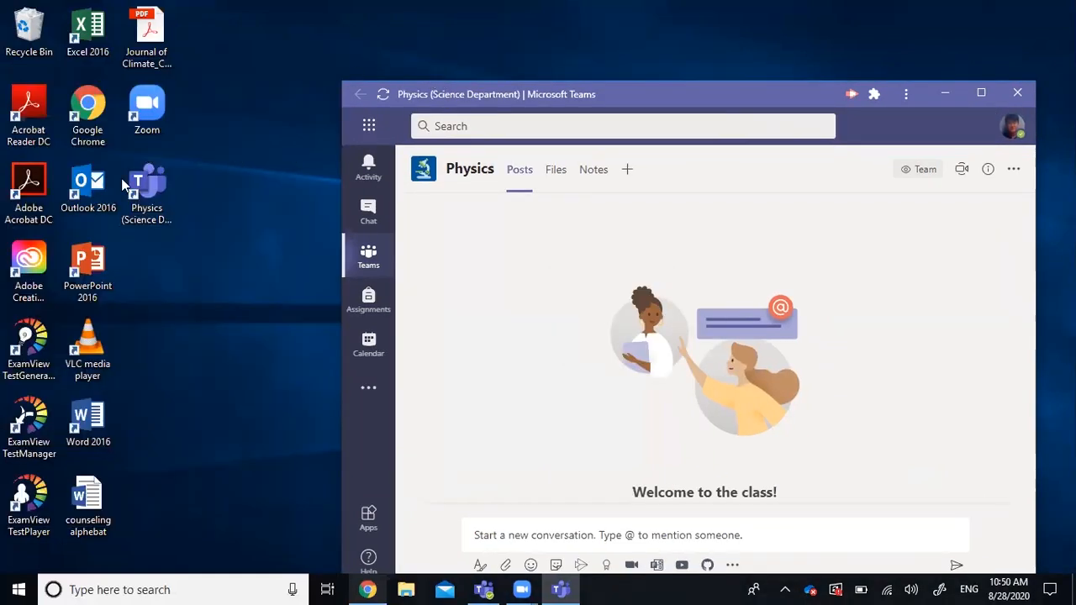
mouse_move(156, 176)
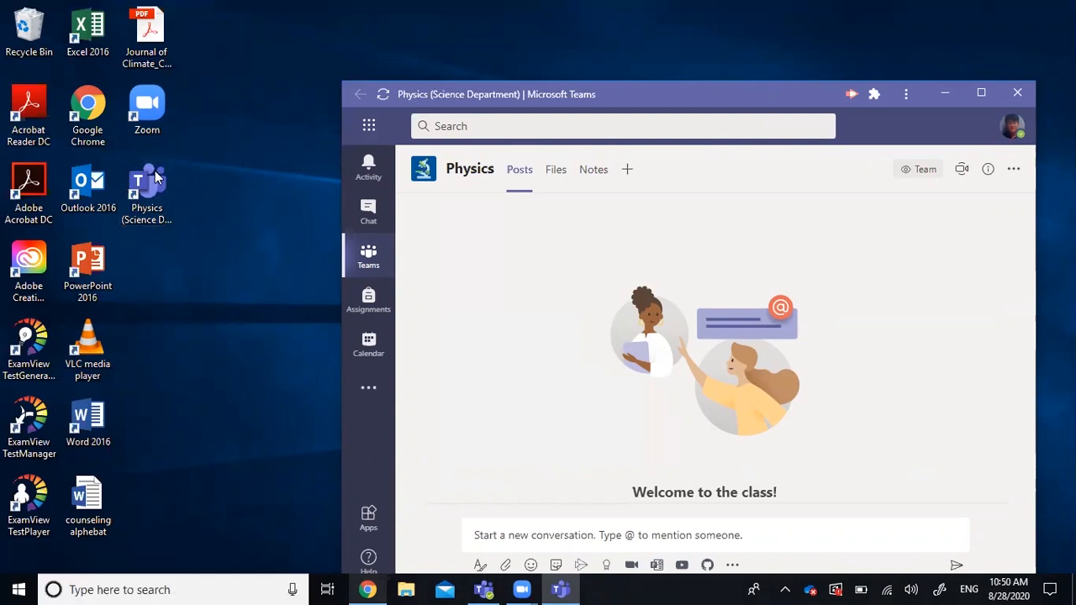
click(146, 190)
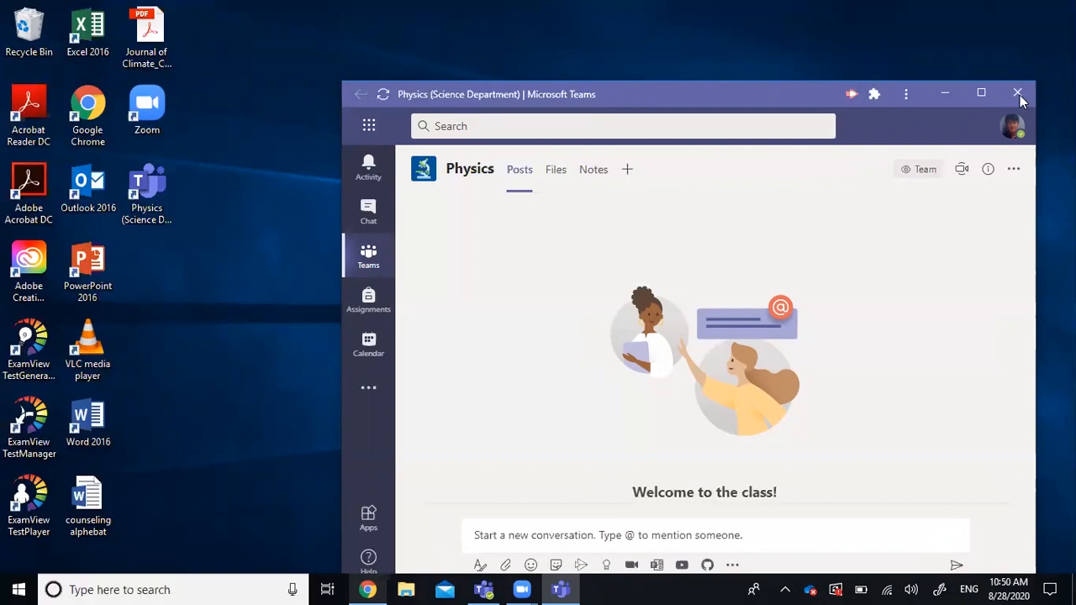
click(1017, 92)
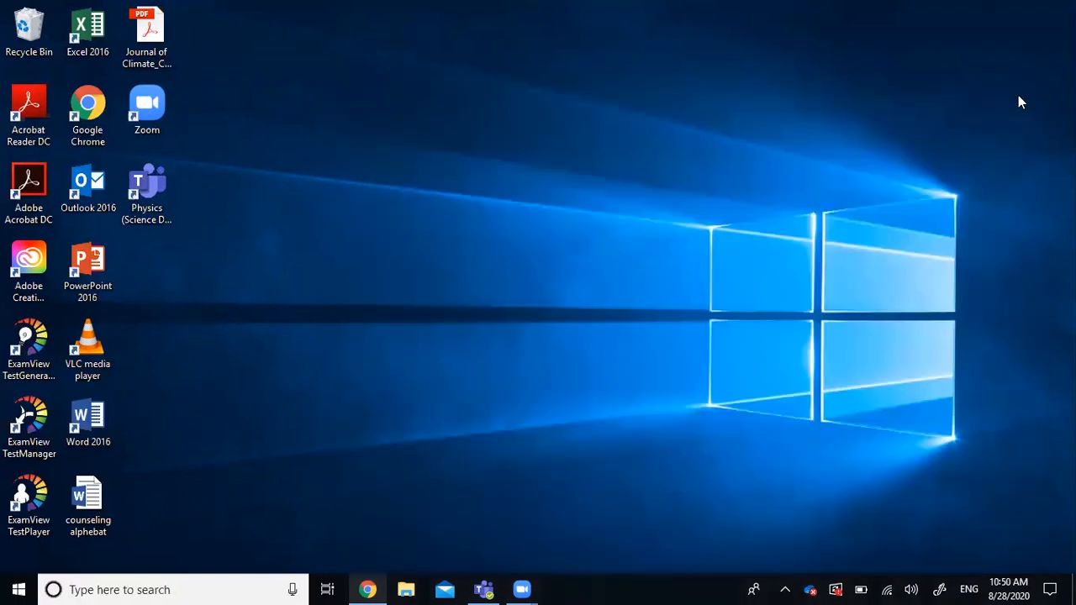
mouse_move(383, 190)
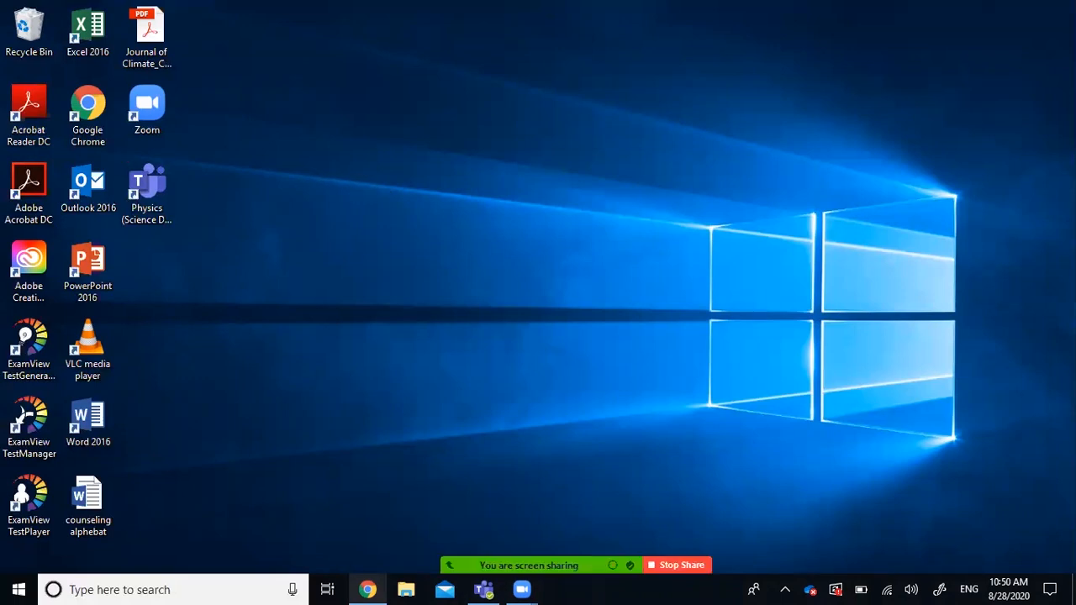
click(146, 194)
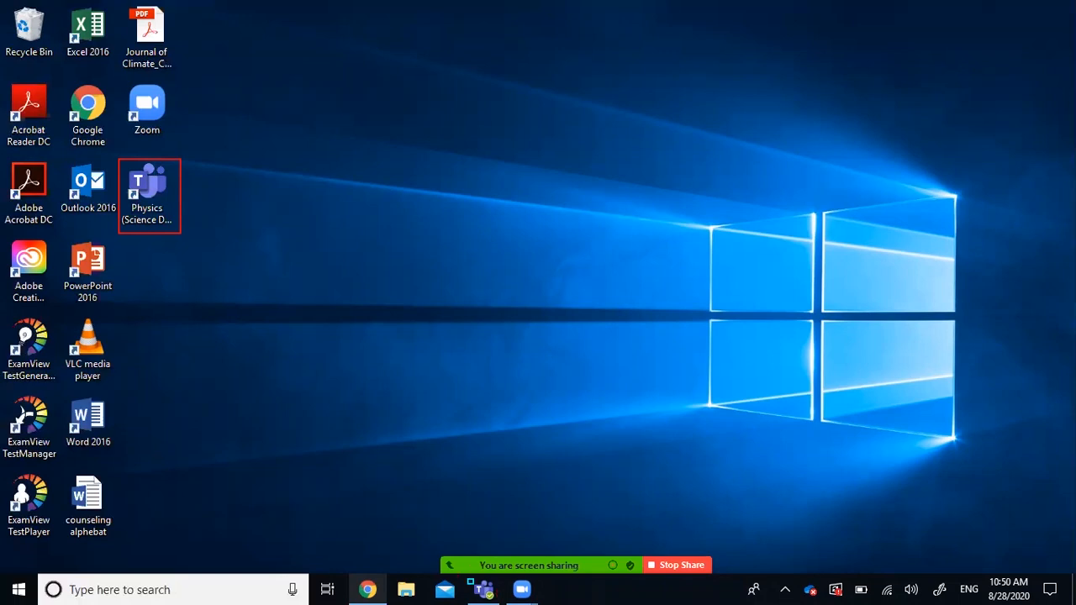
click(483, 589)
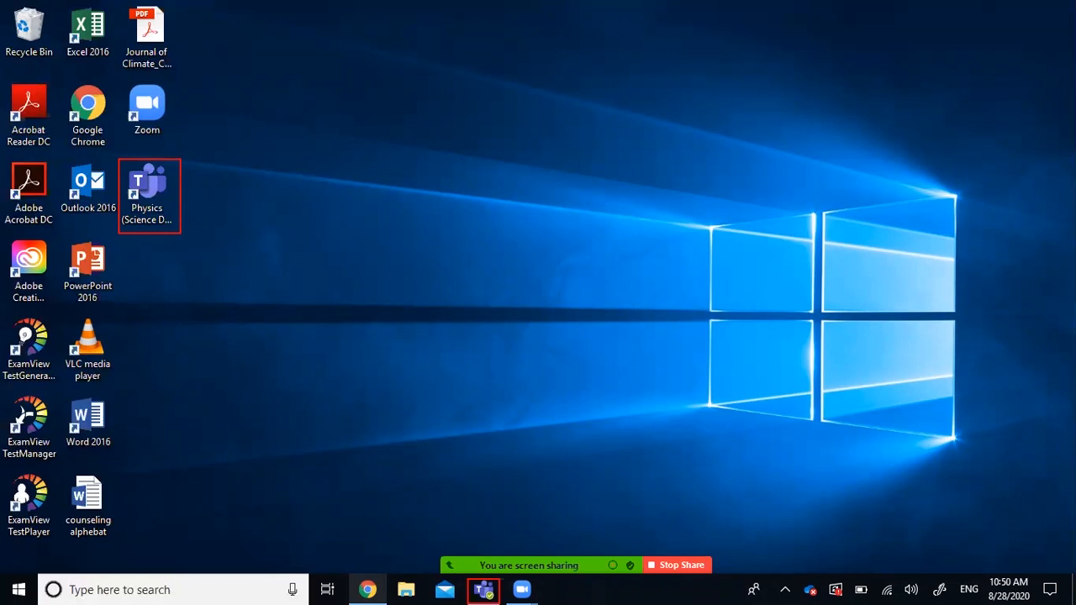
mouse_move(388, 517)
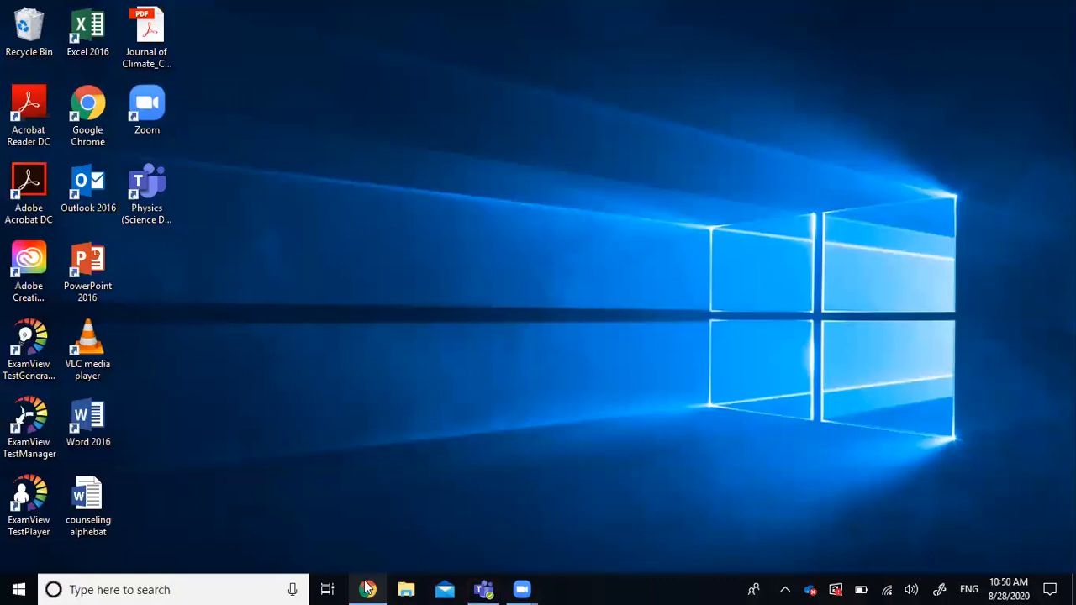
Back in Chrome, create a second Physics window shortcut, then minimise Chrome.
click(367, 589)
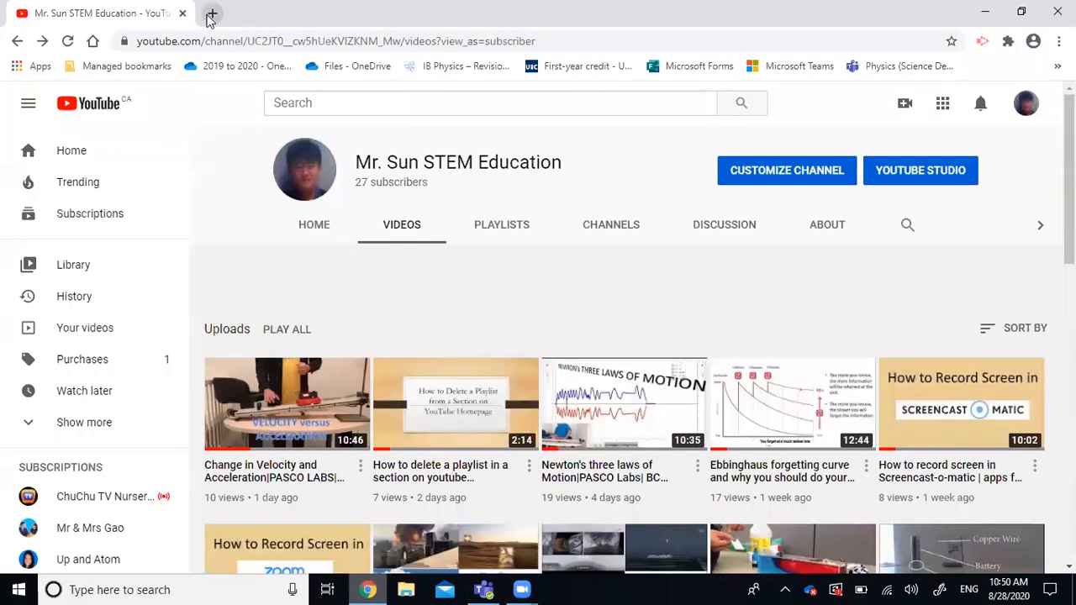
click(211, 13)
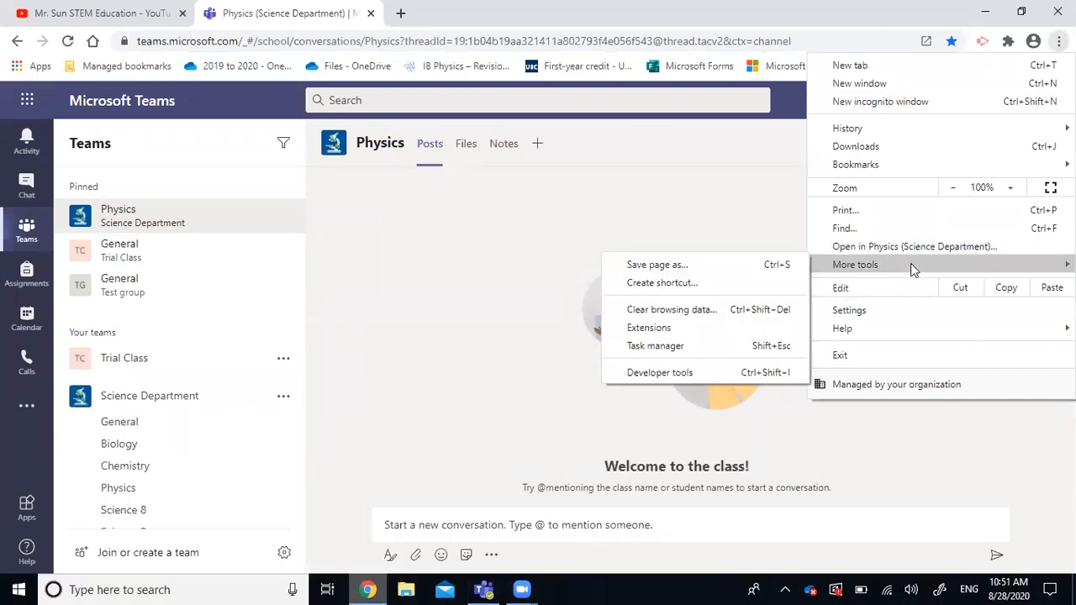
mouse_move(746, 282)
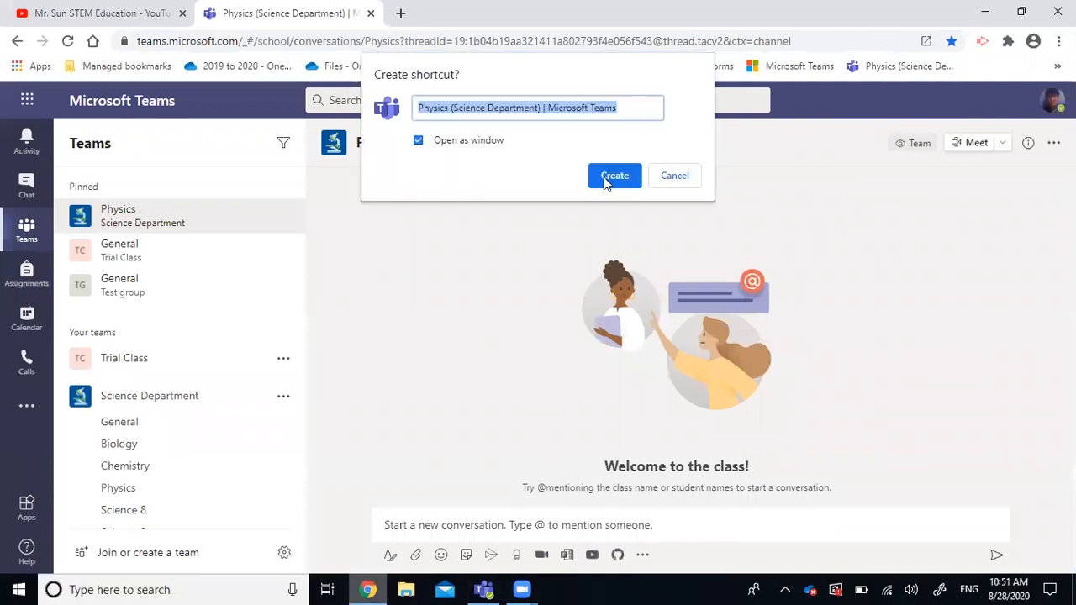
click(613, 176)
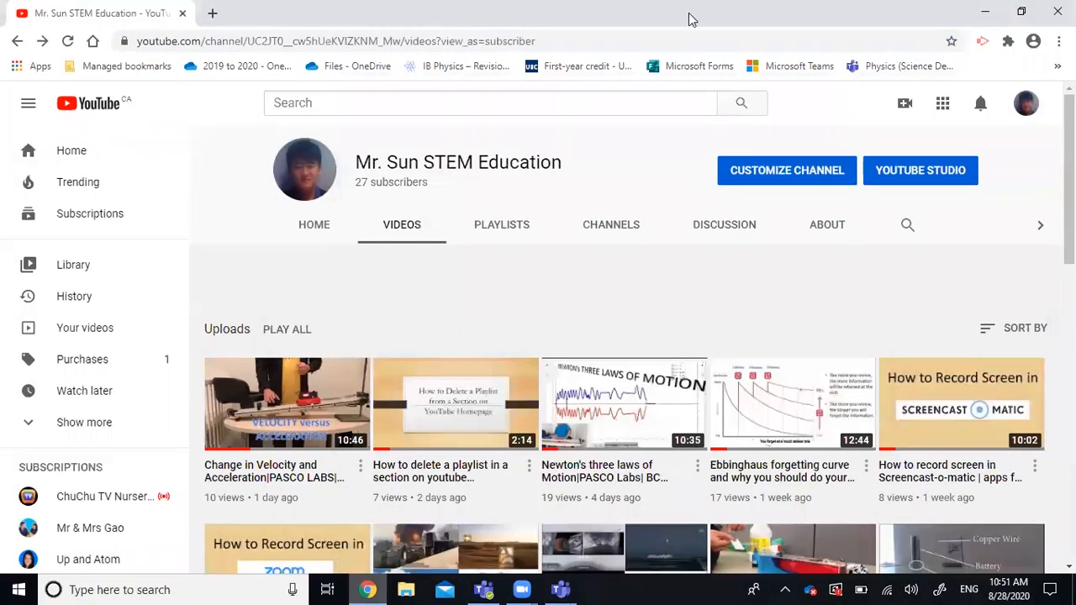
click(560, 589)
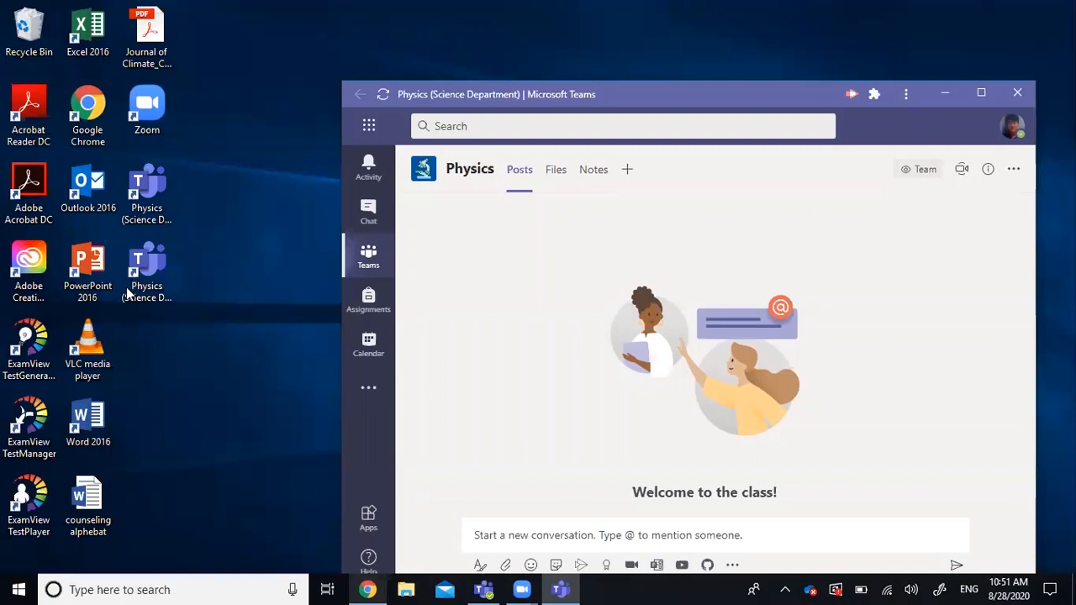
Close the Physics window, restore the Teams app, and relaunch Physics from its desktop shortcut.
click(147, 269)
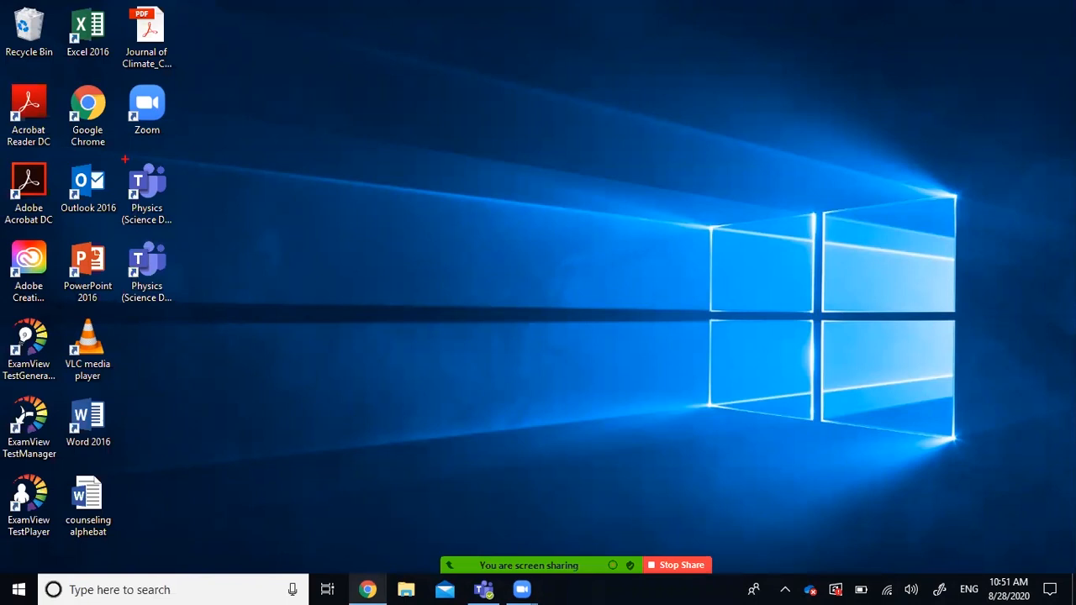
click(146, 185)
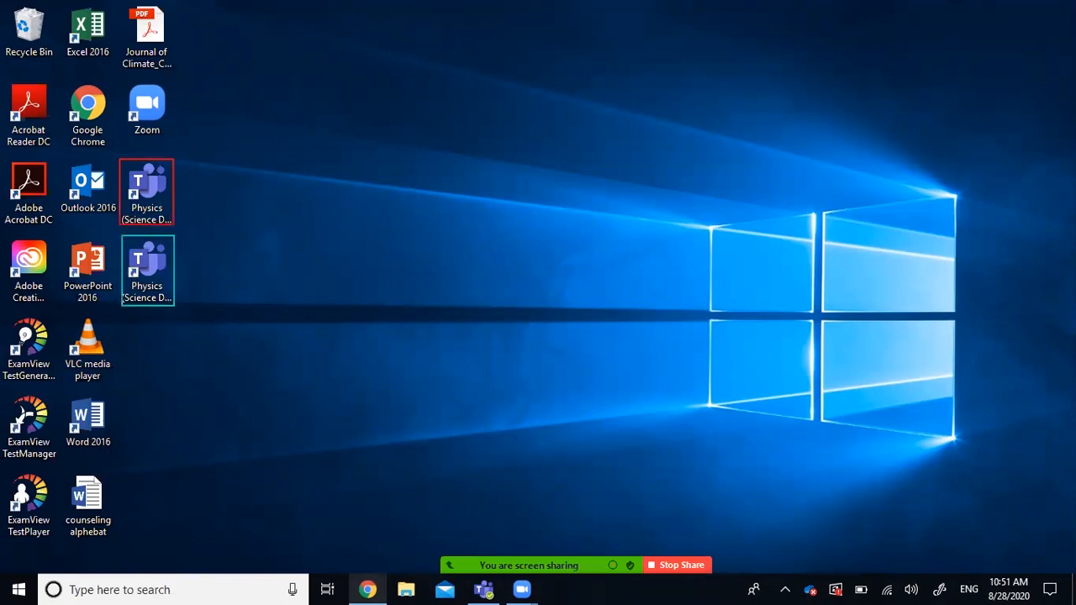
click(147, 270)
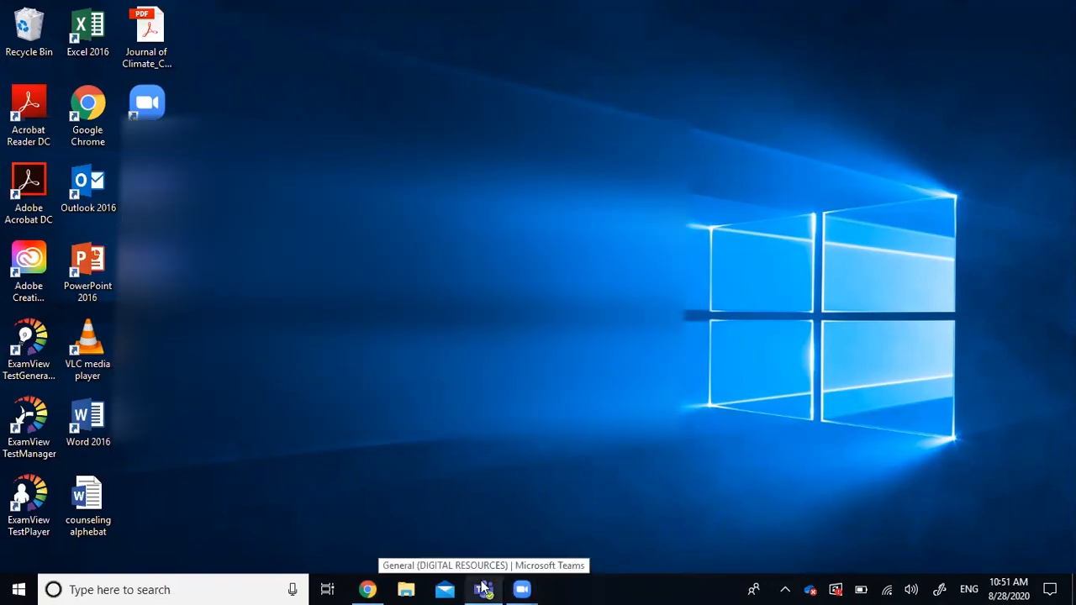
click(483, 589)
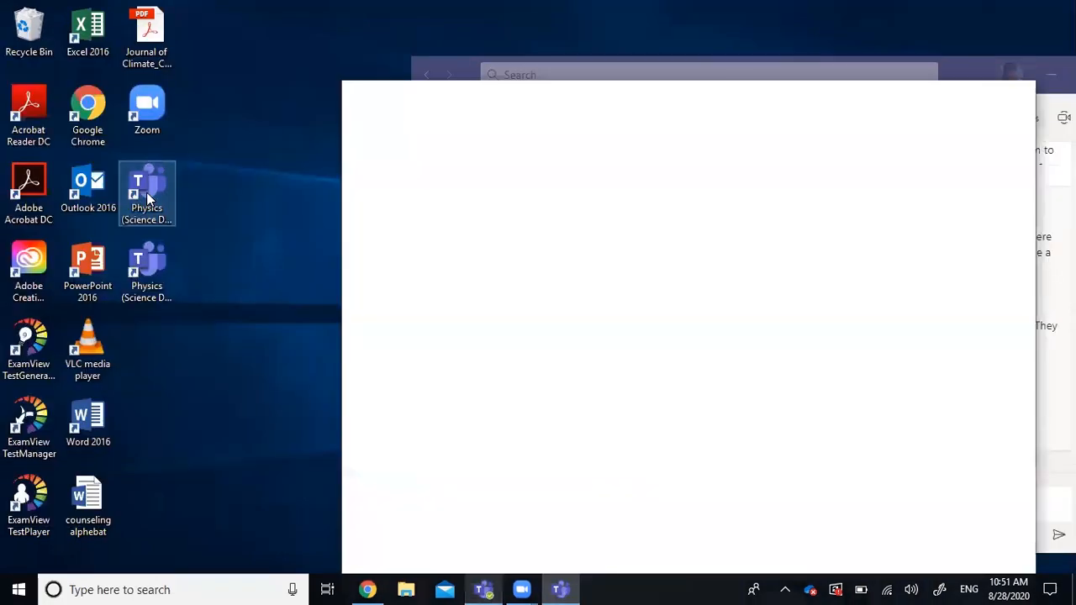
double_click(147, 269)
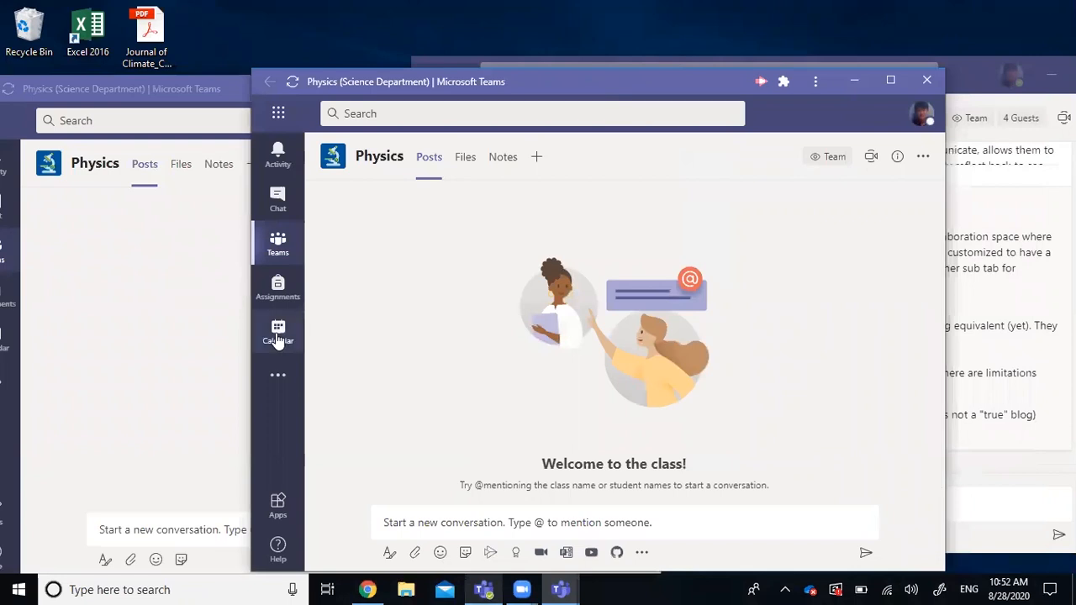
Show Calendar in one Physics window and Assignments in the other.
click(277, 332)
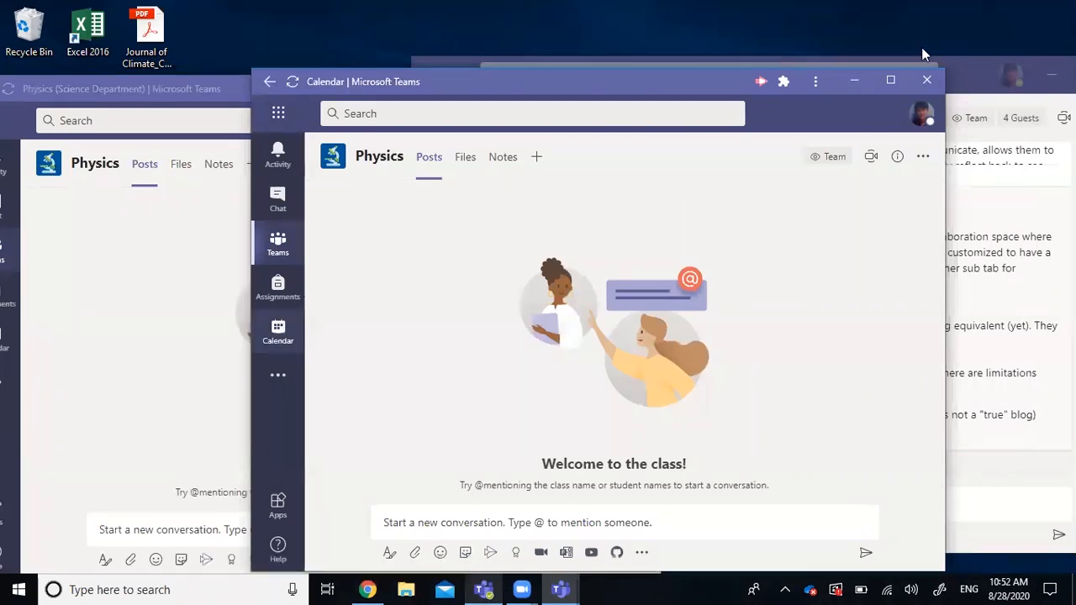
click(278, 330)
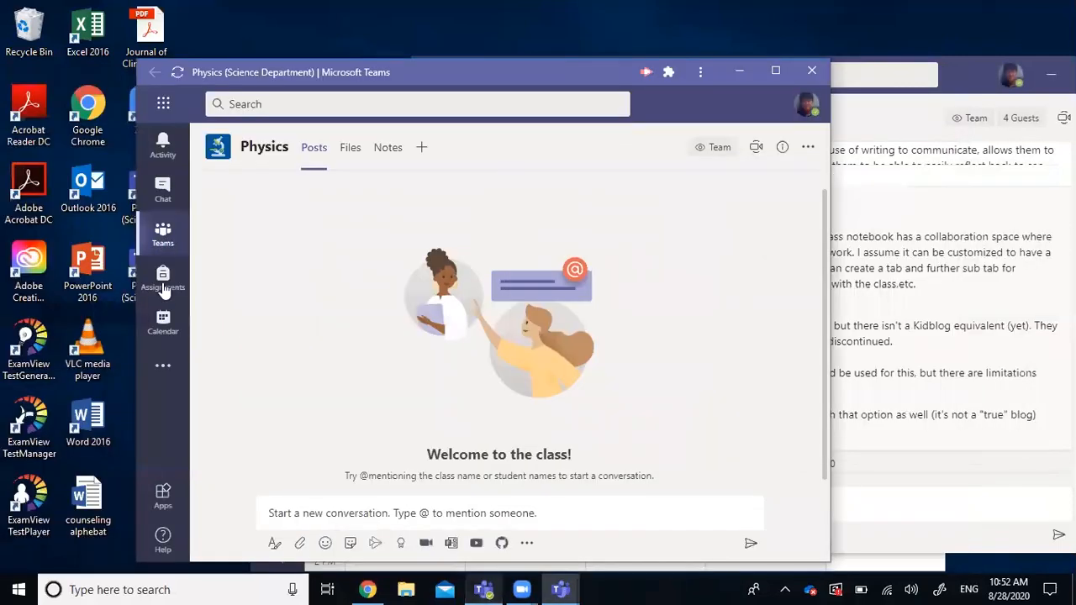
click(163, 280)
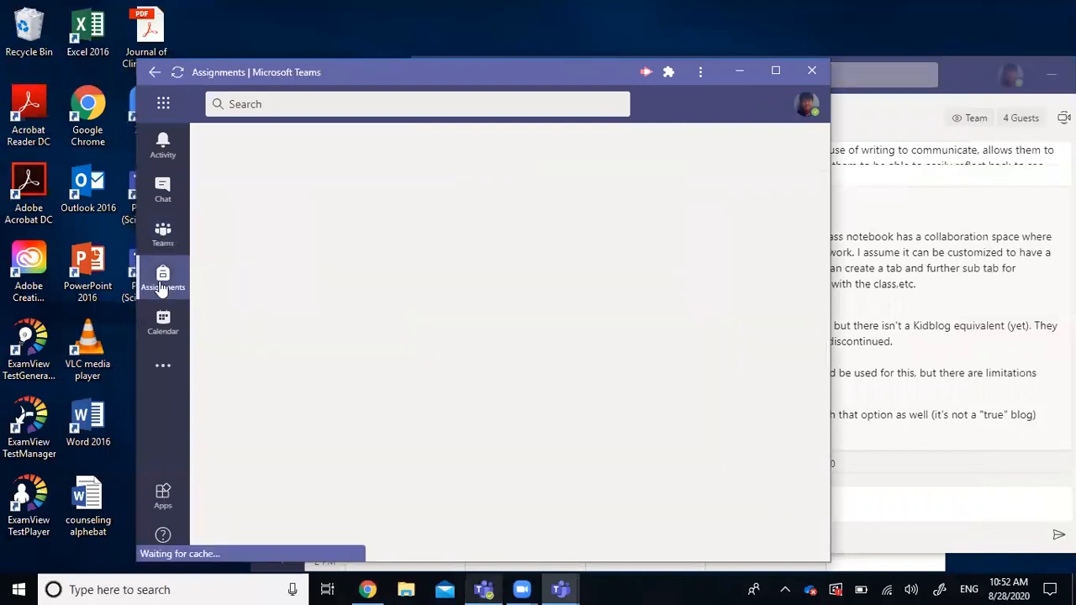
click(162, 280)
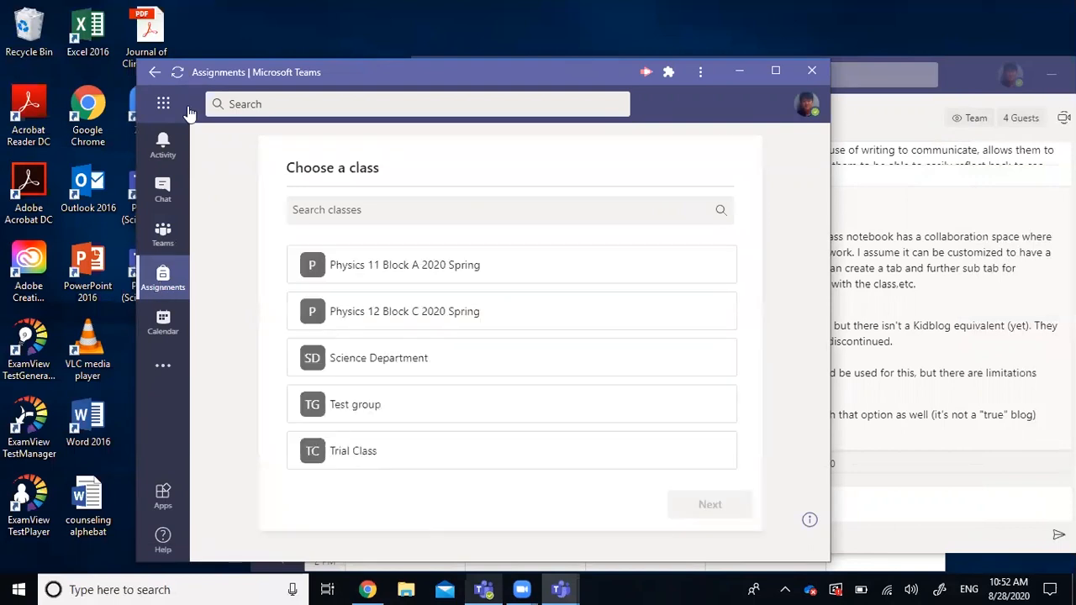
mouse_move(378, 80)
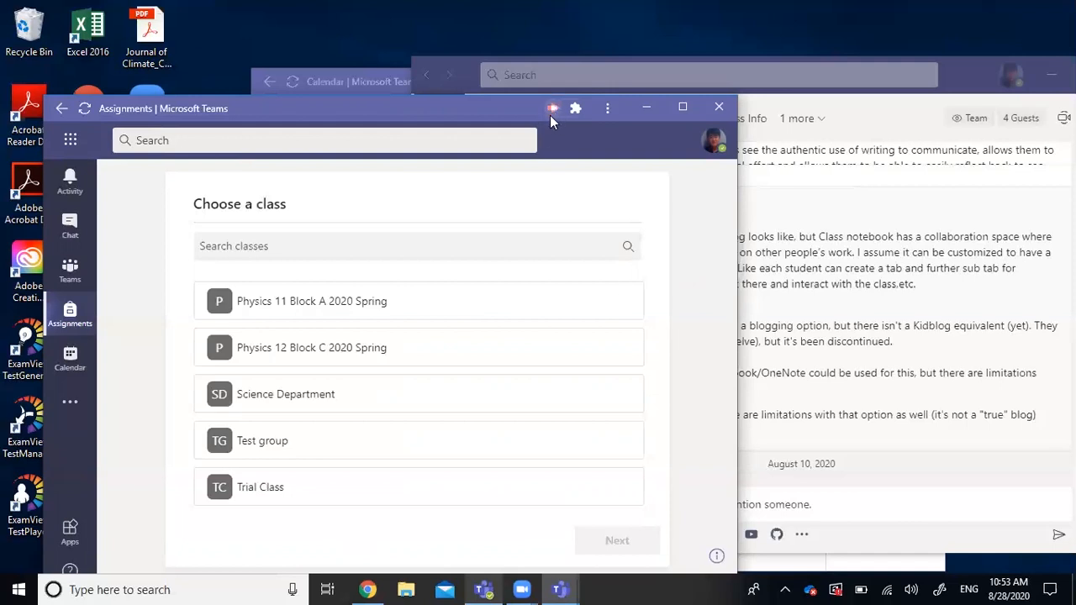
mouse_move(552, 107)
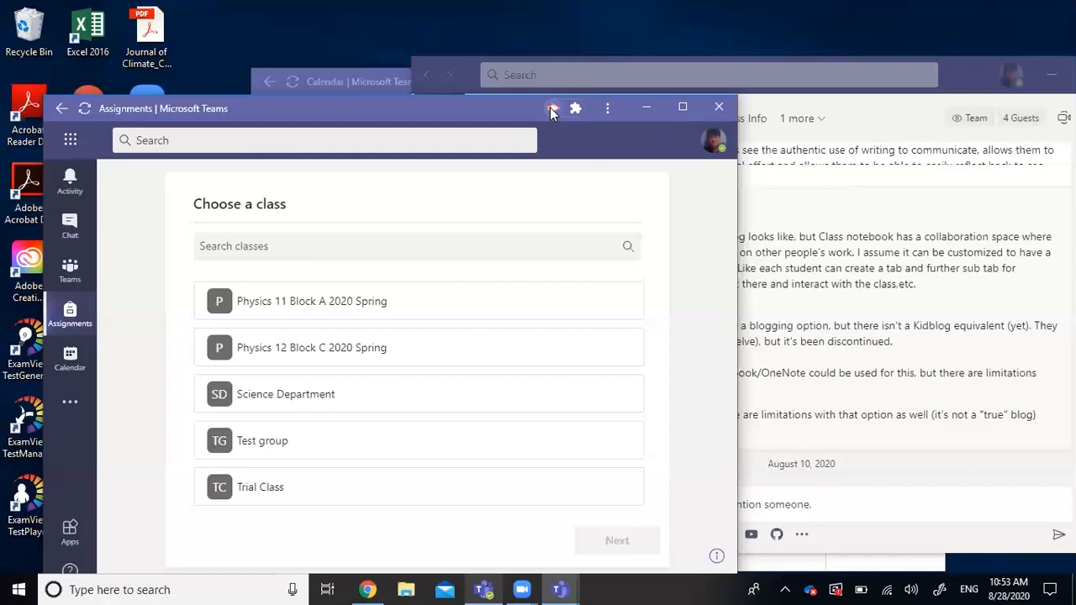
Open the Screencastify recorder and start a Desktop capture recording.
click(553, 108)
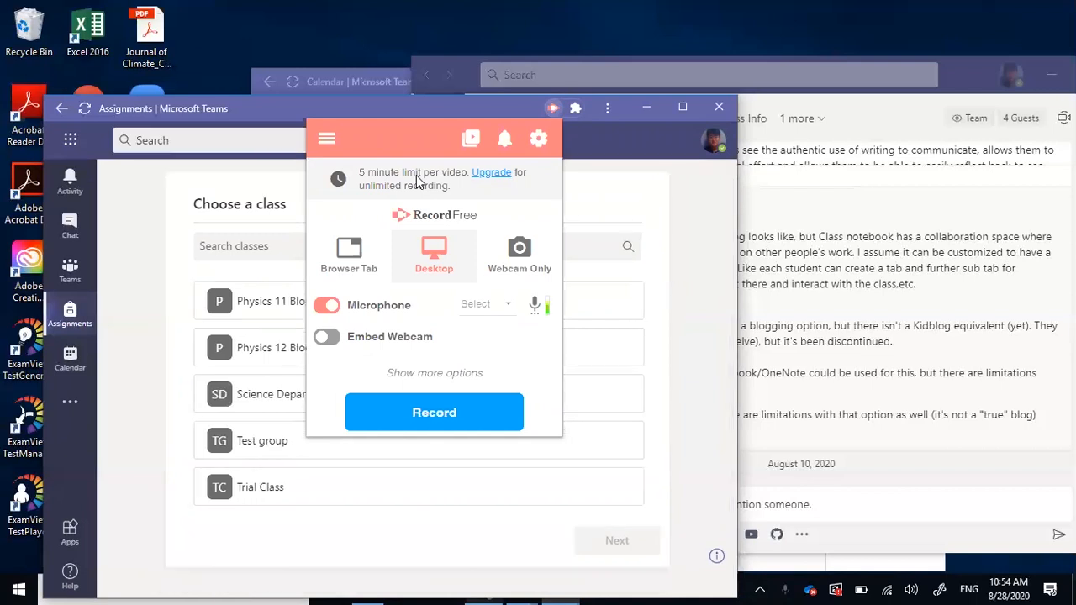
mouse_move(406, 336)
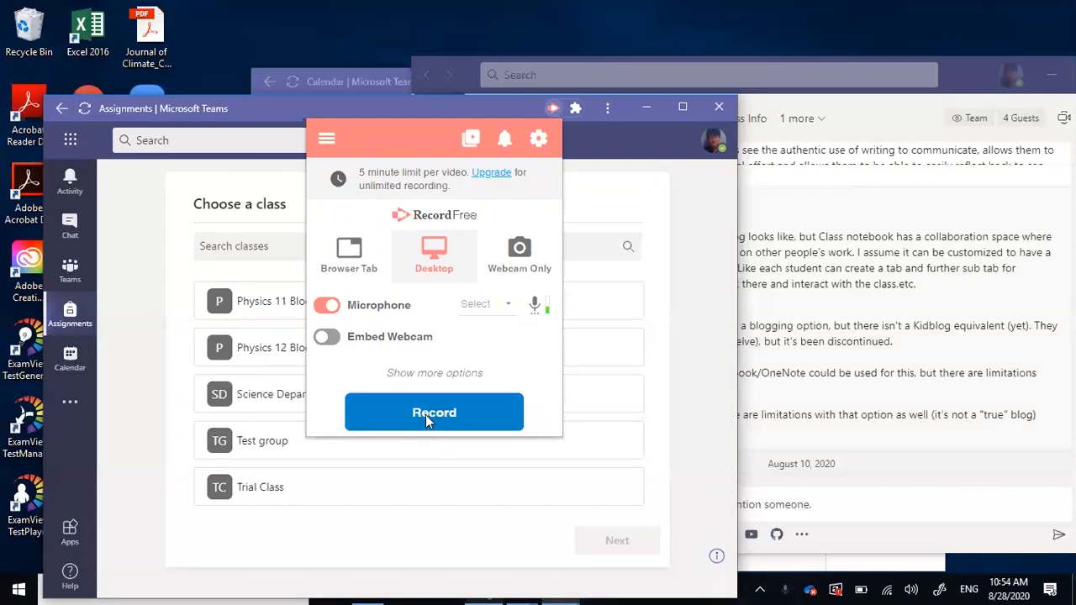
click(434, 412)
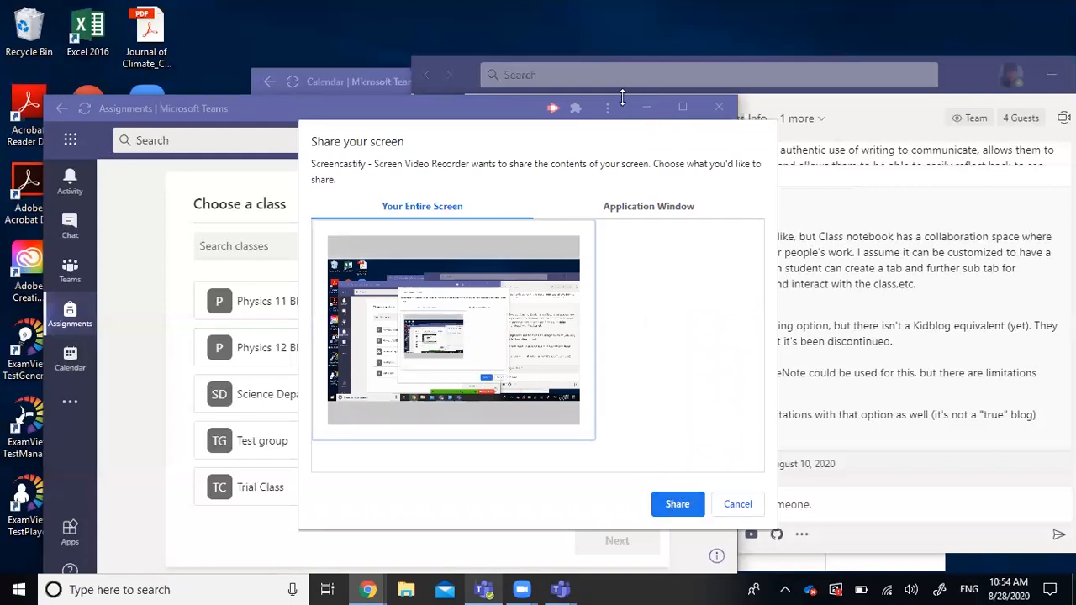
Share the entire screen and draw a red mark near the desktop's lower right.
click(677, 504)
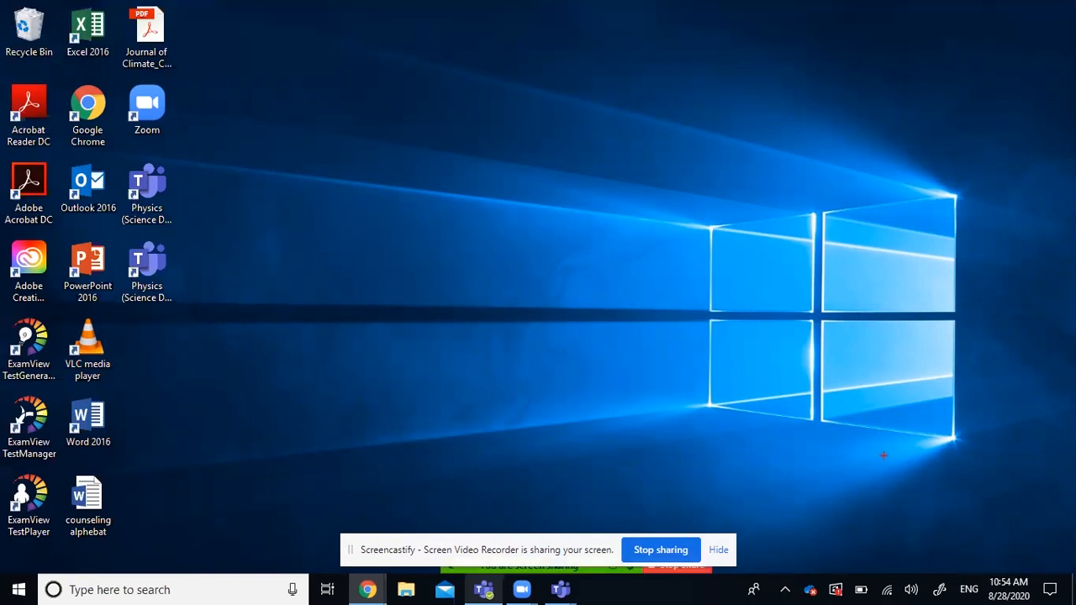
mouse_move(883, 458)
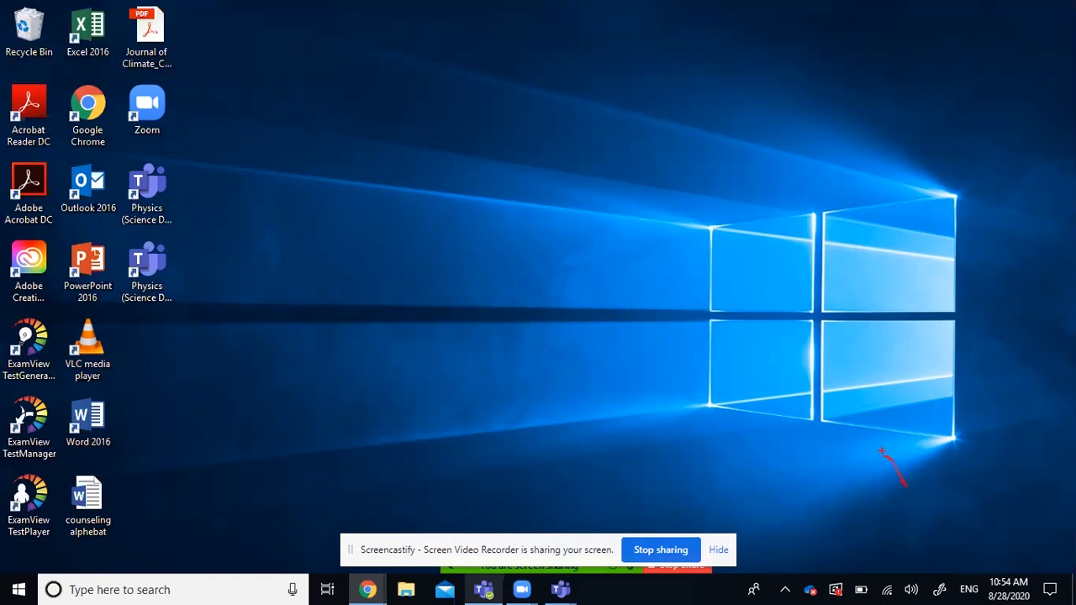
drag(882, 453, 1075, 570)
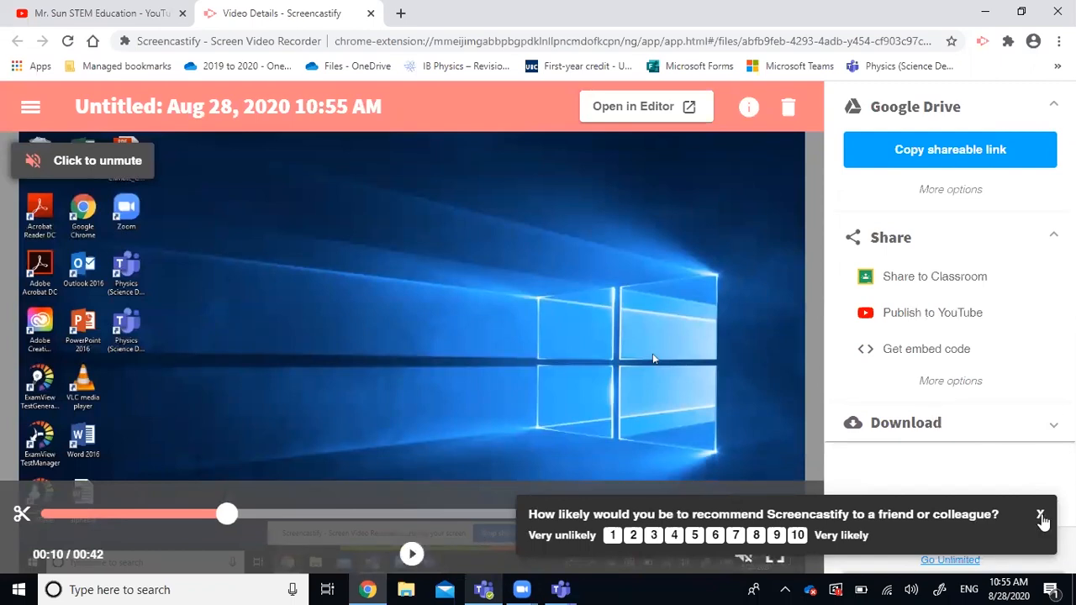
Close the recommendation survey on the 42-second recording's Video Details page.
click(1041, 514)
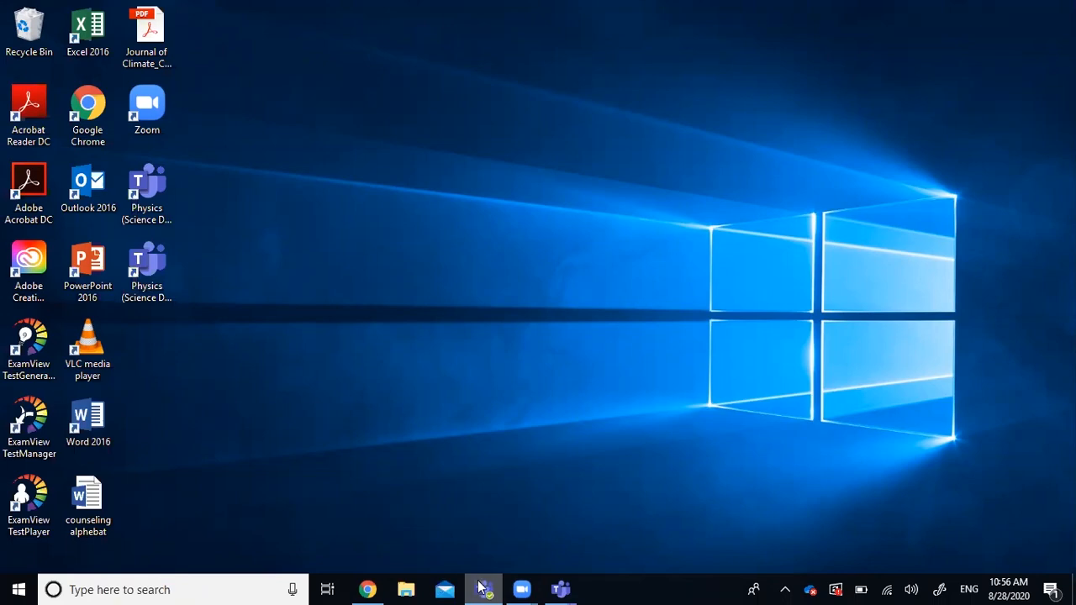
Bring up the Teams app and pop the guest chat out into a separate window.
click(482, 589)
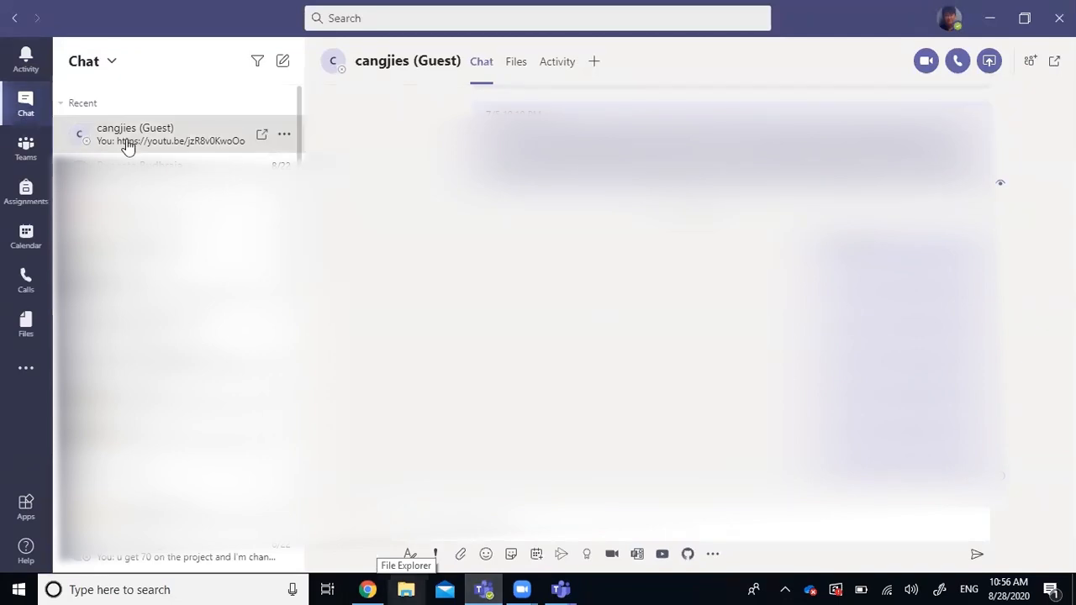
mouse_move(261, 140)
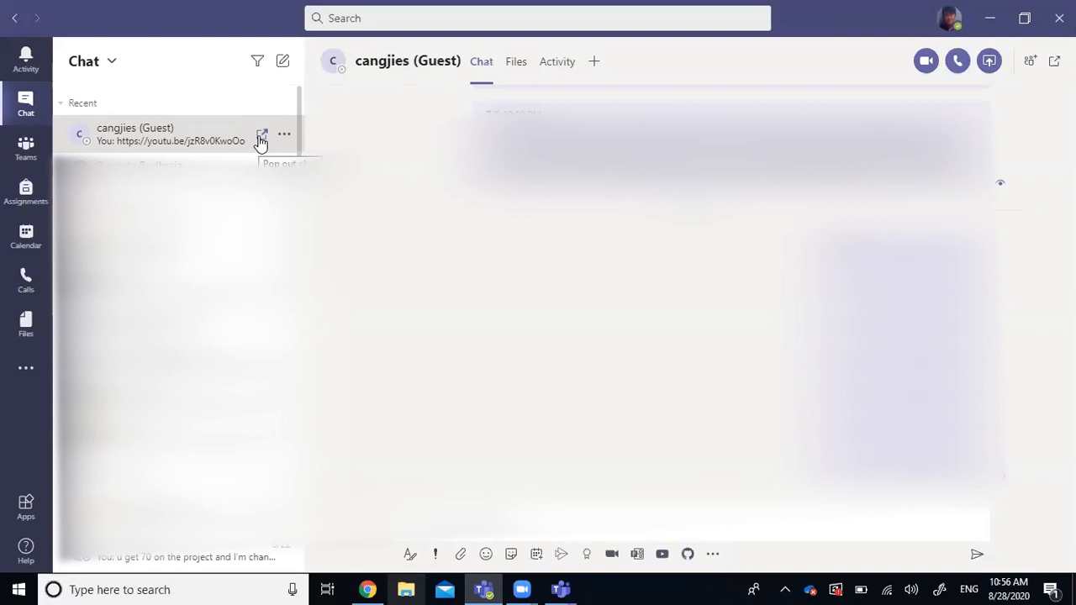
click(262, 135)
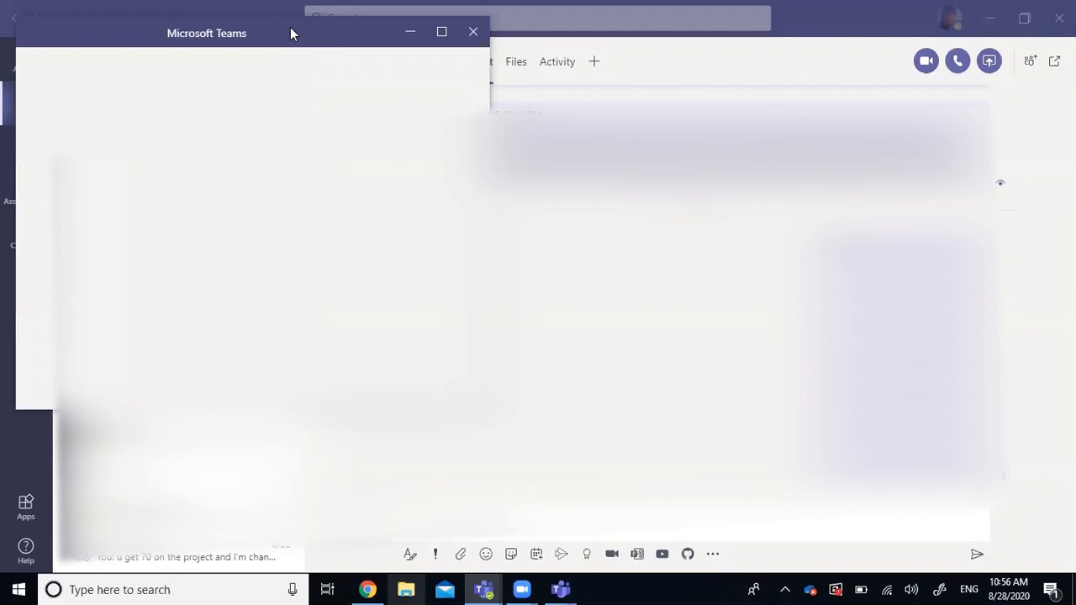